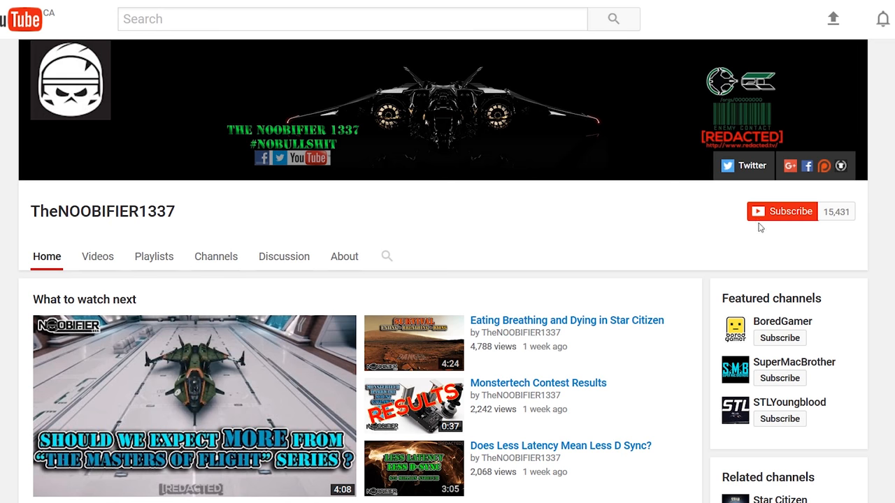
Subscribe to TheNOOBIFIER1337's channel from its channel page
click(781, 212)
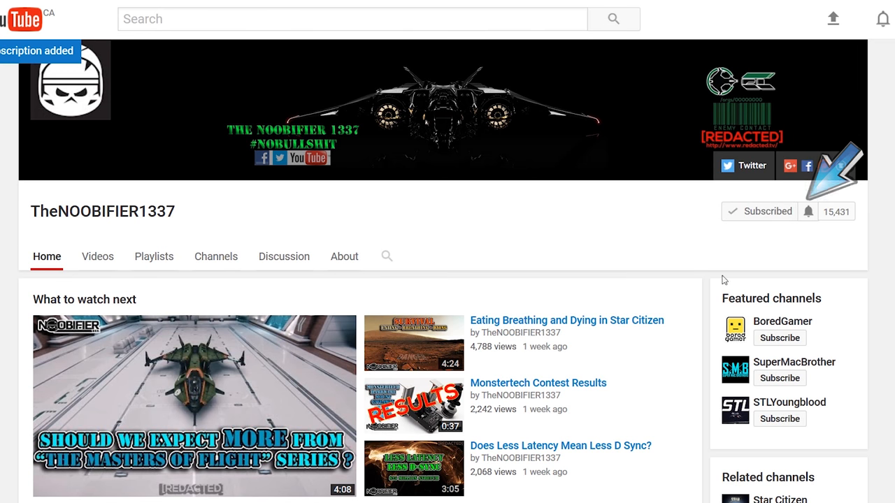